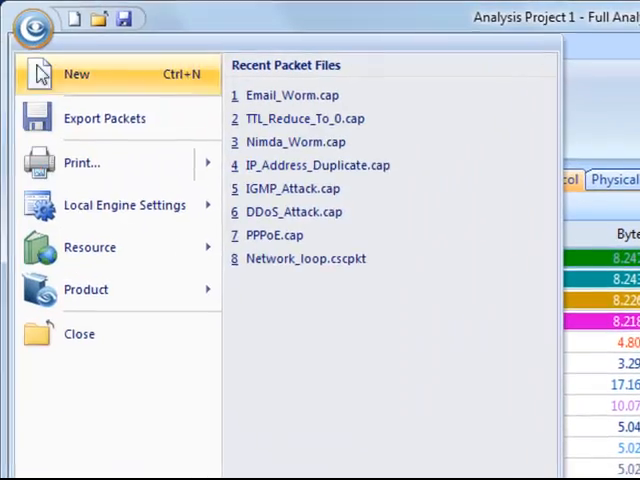
Step: Open the Customize Protocol window from Local Engine Settings
click(124, 204)
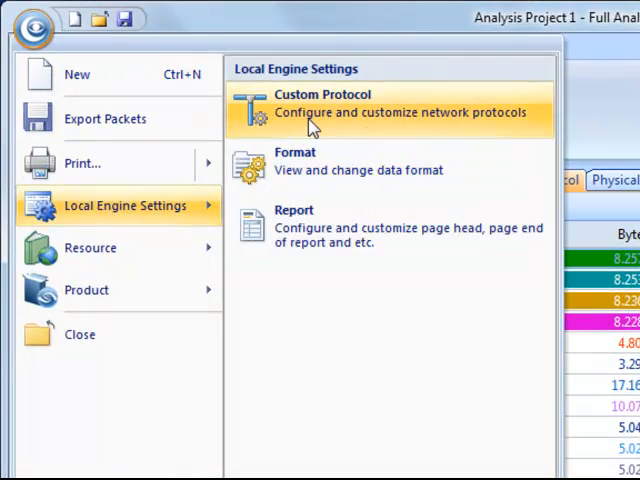
click(322, 104)
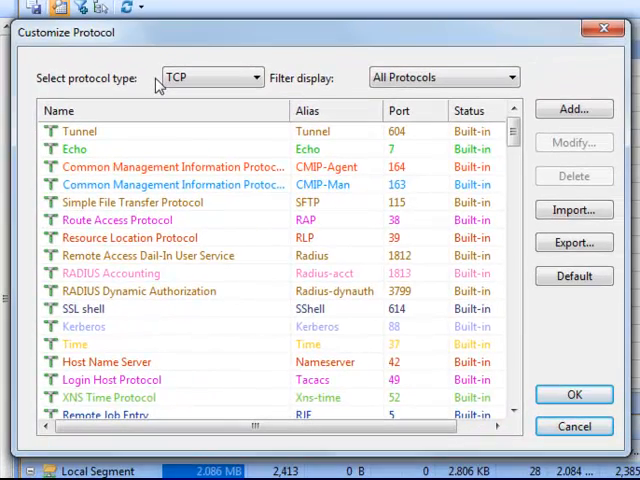
mouse_move(168, 136)
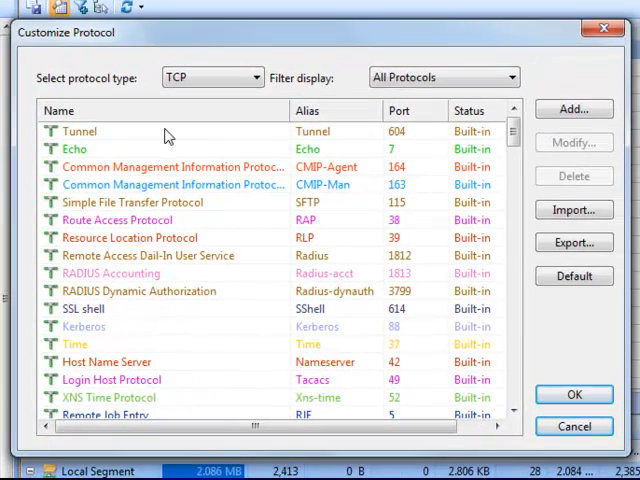
Step: Browse the type and filter dropdowns, return to all TCP protocols, and select Simple Mail Transfer Protocol
scroll(down, 3)
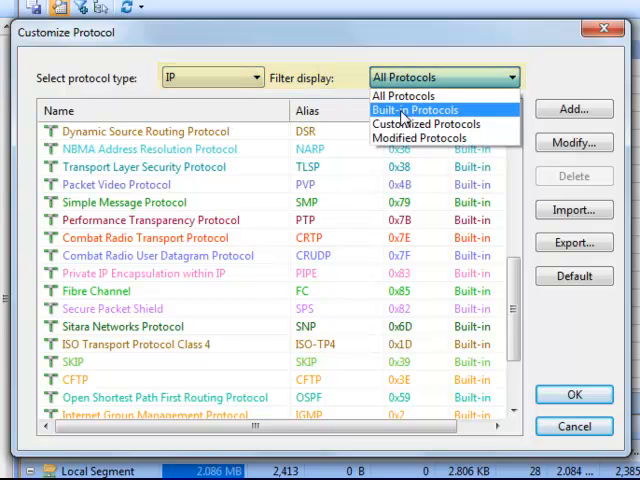
click(414, 104)
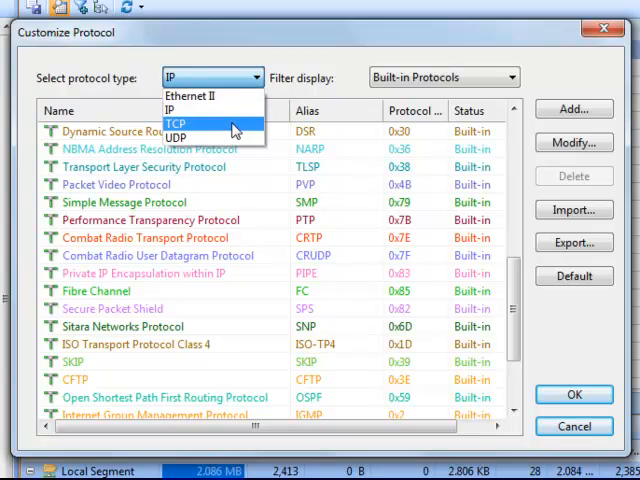
click(438, 76)
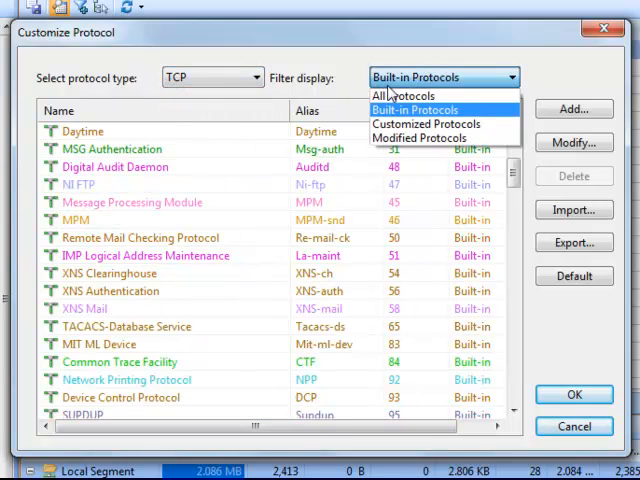
click(400, 96)
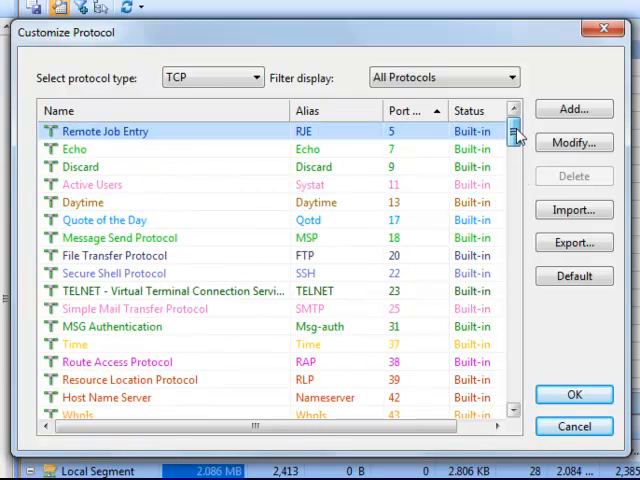
click(136, 308)
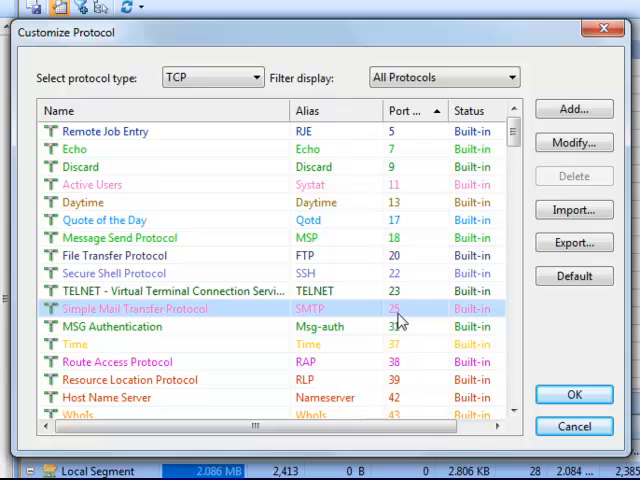
mouse_move(416, 320)
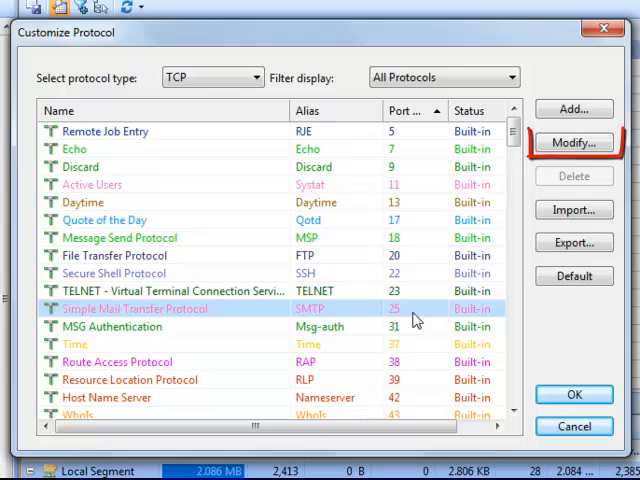
Step: Modify Simple Mail Transfer Protocol's port number to 26 and confirm
click(576, 142)
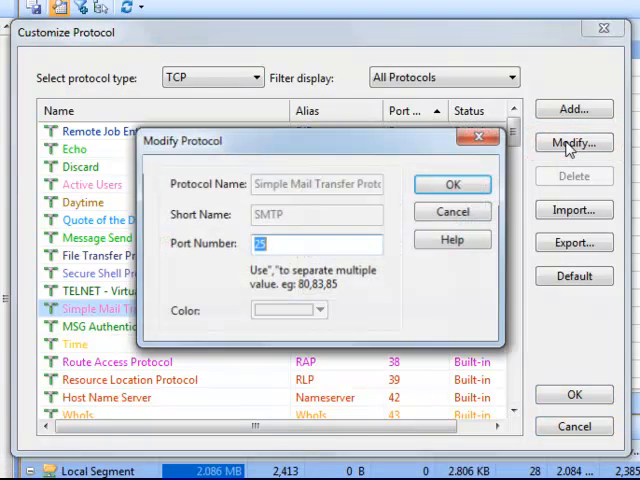
mouse_move(258, 232)
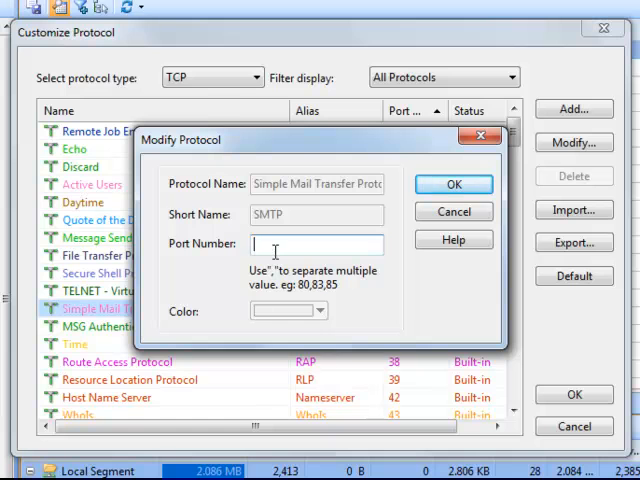
text(26)
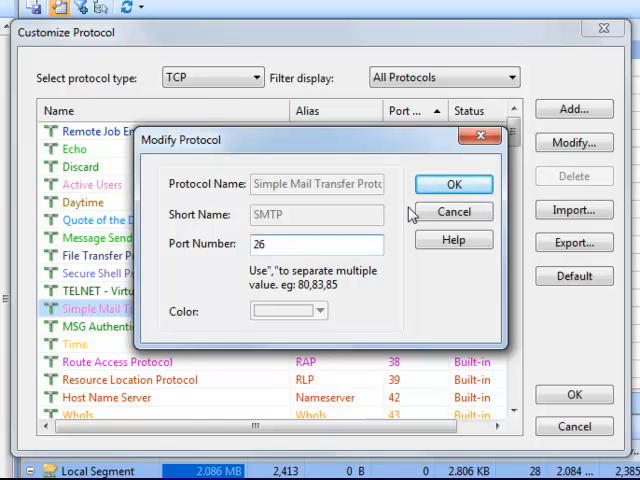
click(454, 184)
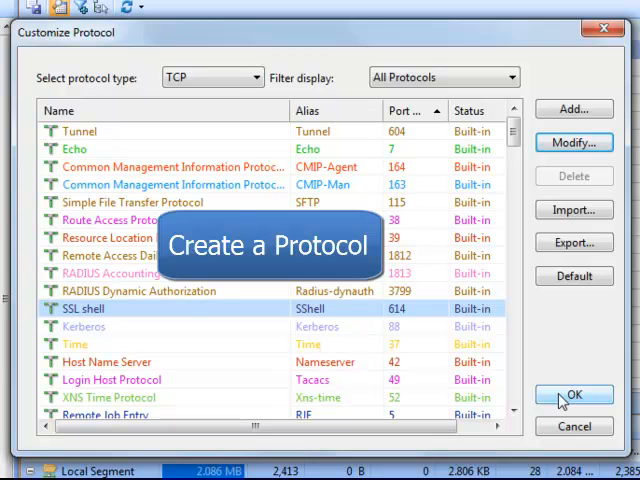
mouse_move(544, 332)
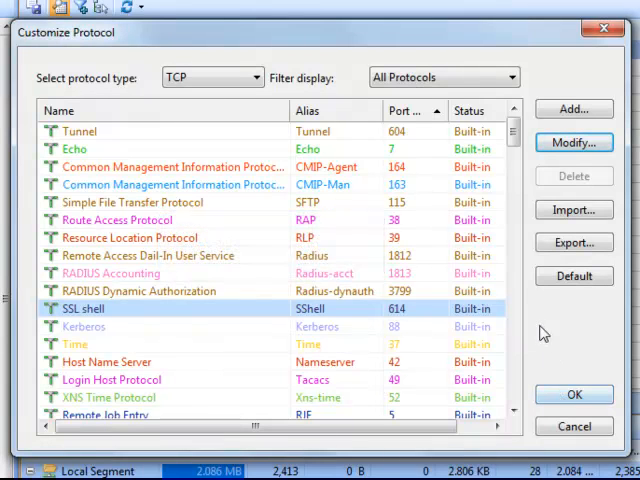
mouse_move(472, 244)
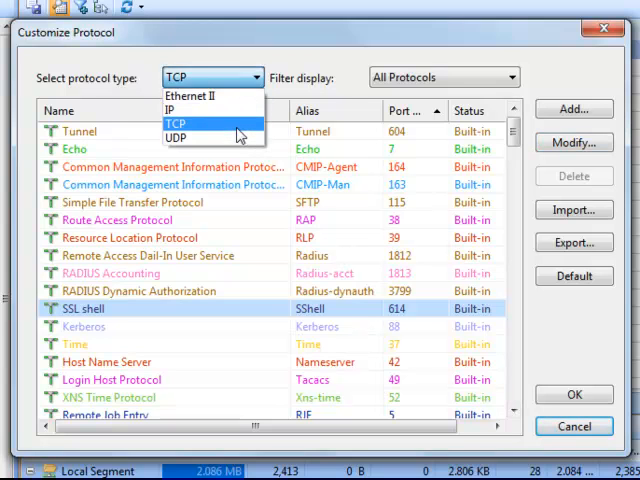
Step: Add a TCP protocol with name MyIM, short name MyIM and port 8000
click(576, 110)
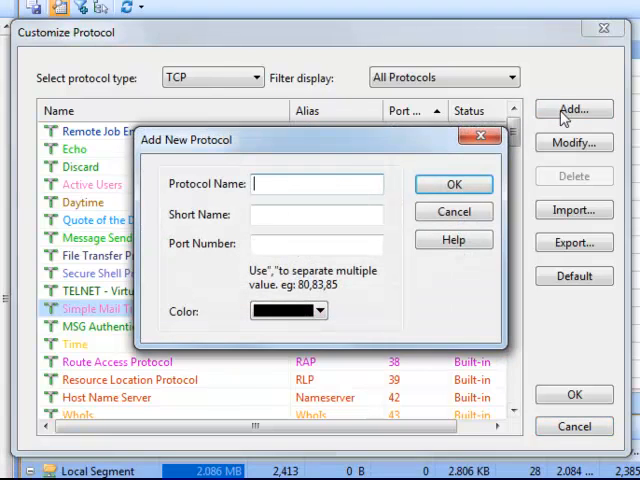
text(M)
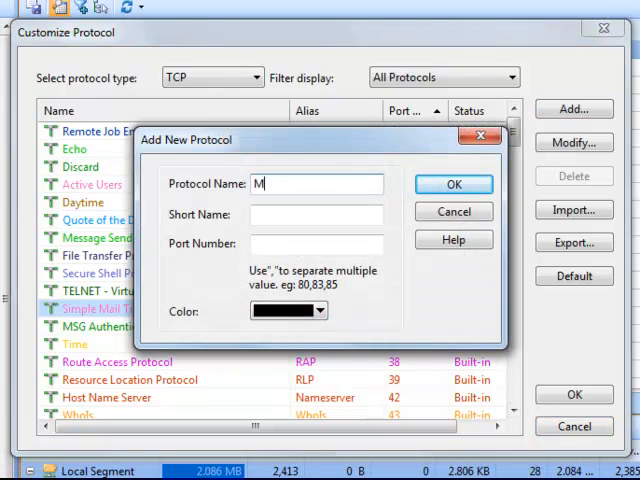
text(yIM)
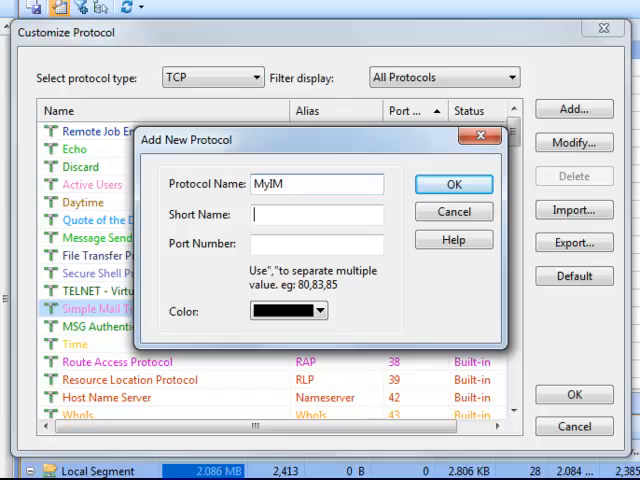
text(MyIM)
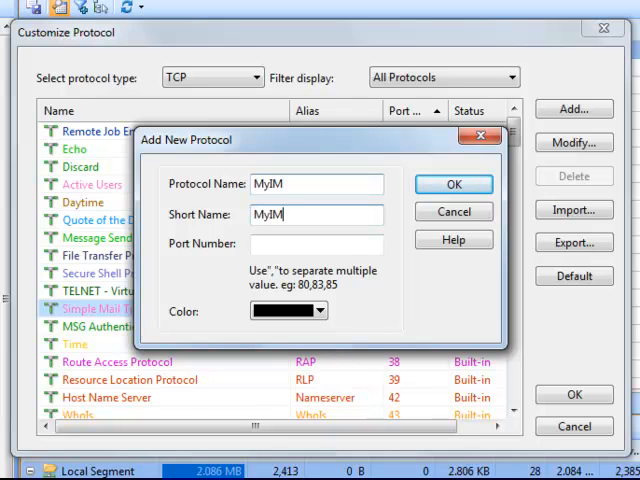
text(8)
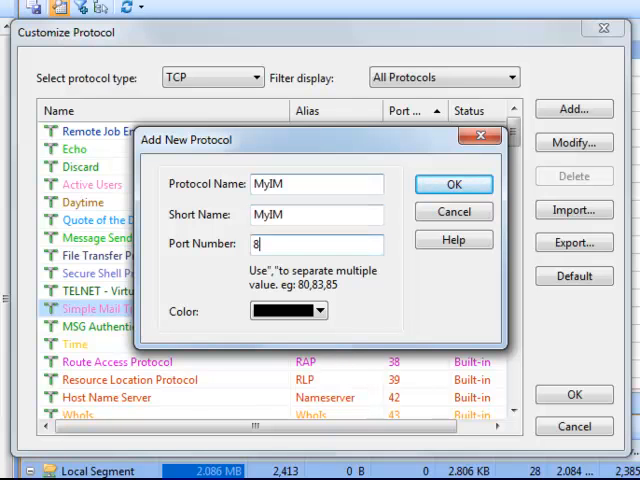
text(000)
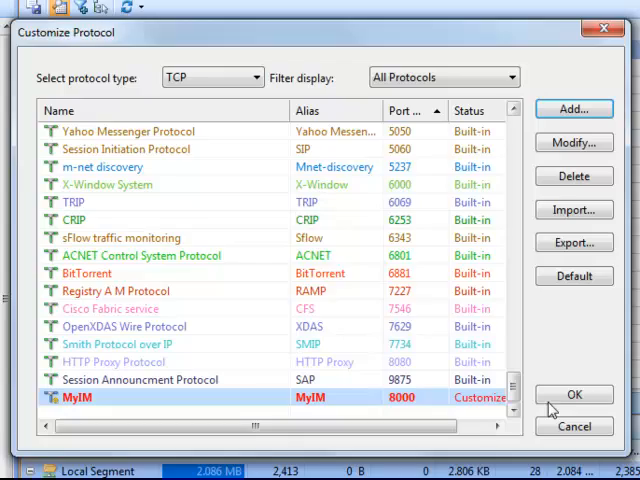
Step: Apply the protocol changes, exit without saving the packet buffer, and relaunch Capsa
click(580, 396)
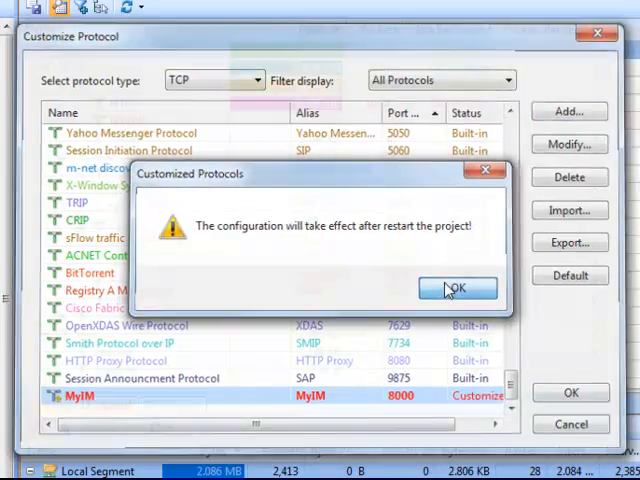
click(456, 288)
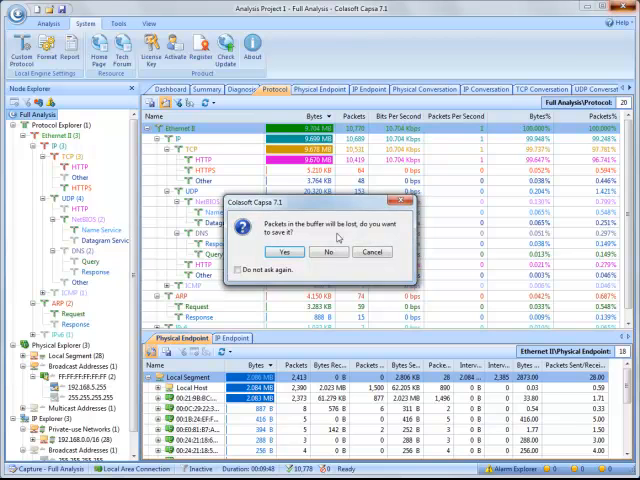
click(330, 252)
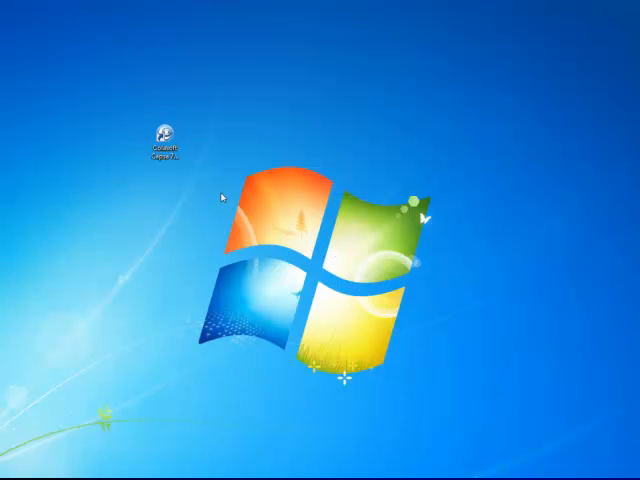
double_click(166, 130)
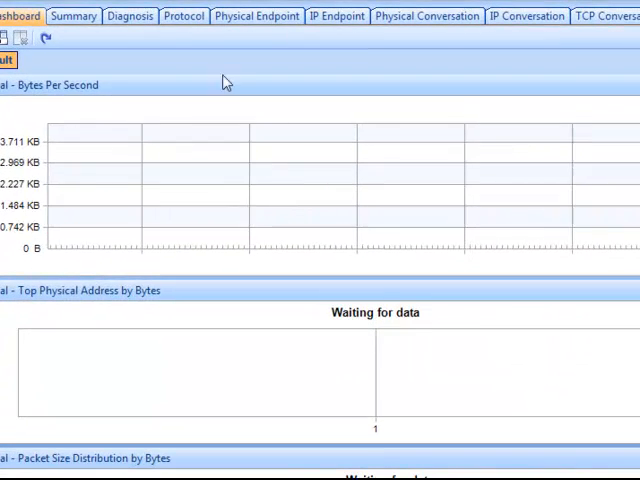
Step: Show the Protocol tab and select the MyIM entry under TCP
click(184, 16)
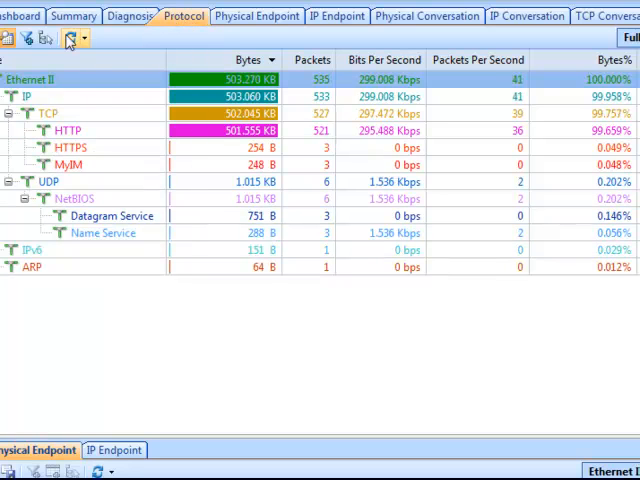
click(68, 164)
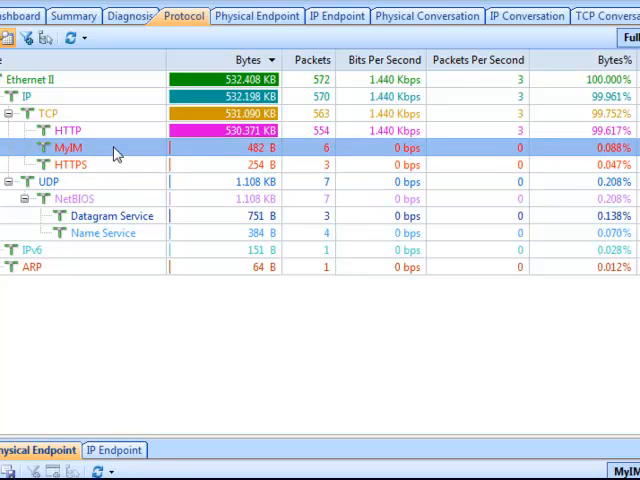
mouse_move(84, 108)
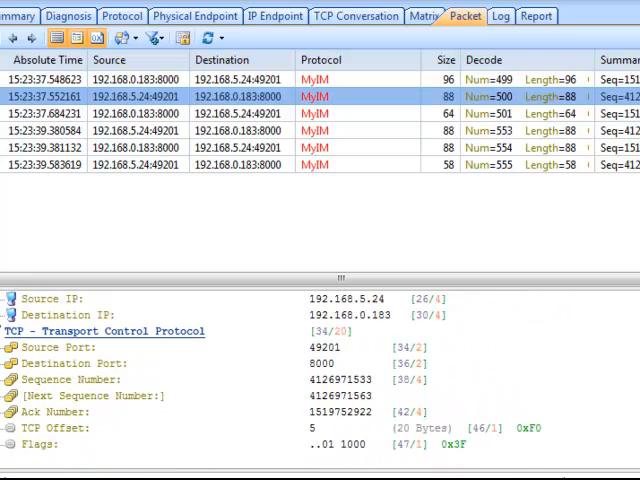
Step: Inspect a MyIM packet's TCP destination port 8000 in the decode pane
click(322, 364)
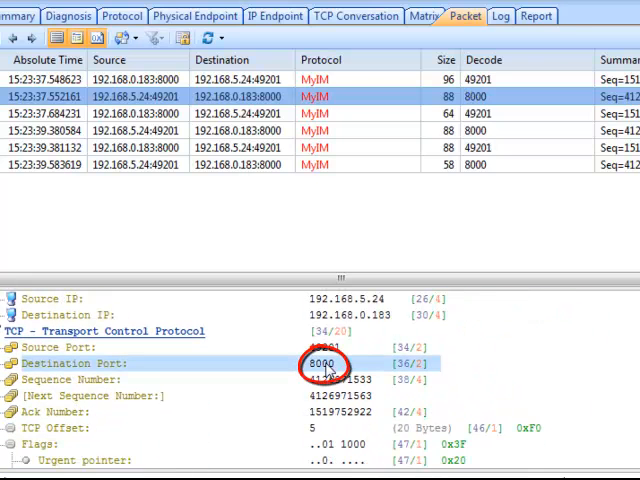